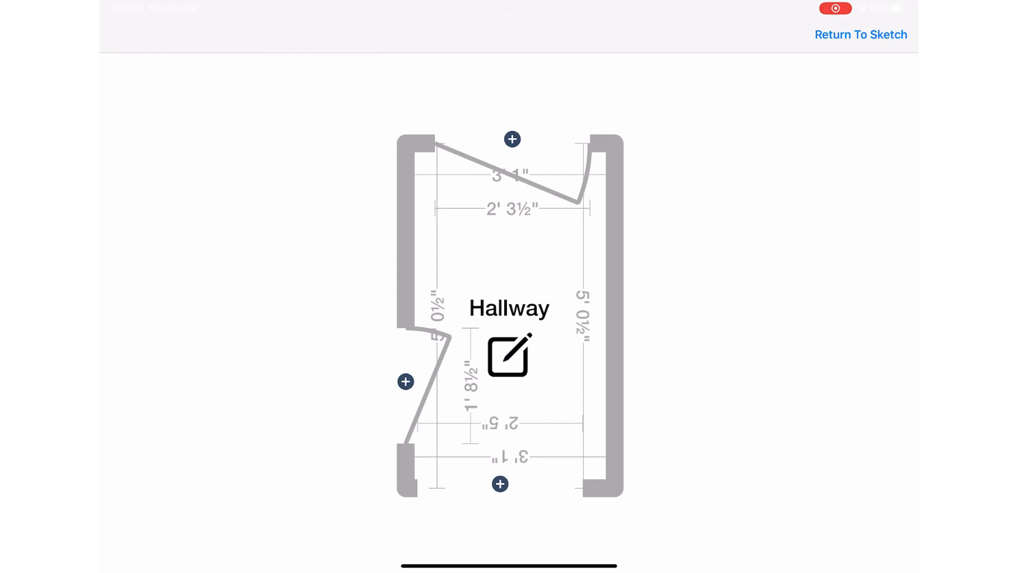
# - Start a Sketch AR measurement in Interior mode for the first room
pyautogui.click(861, 34)
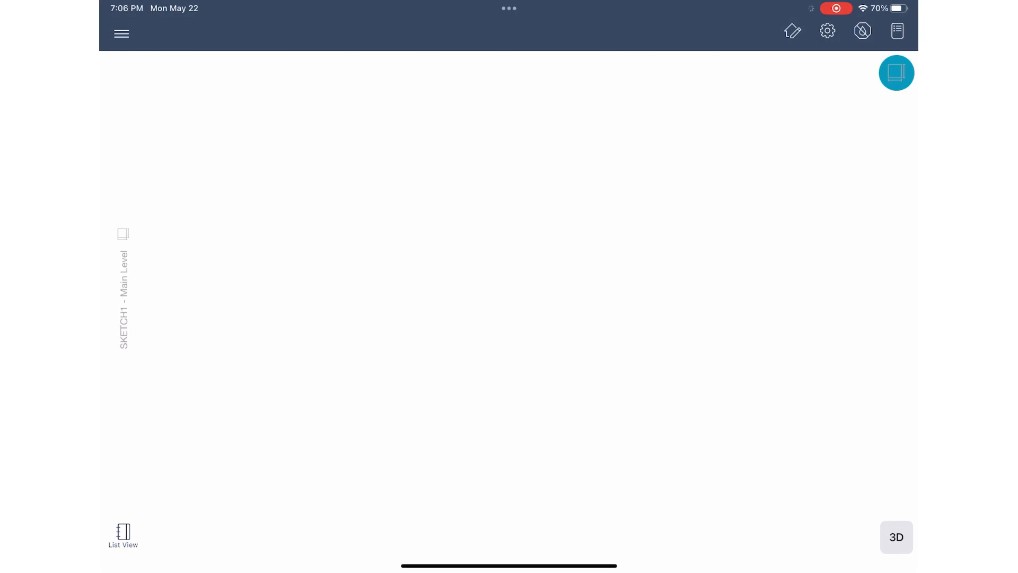
pyautogui.click(895, 72)
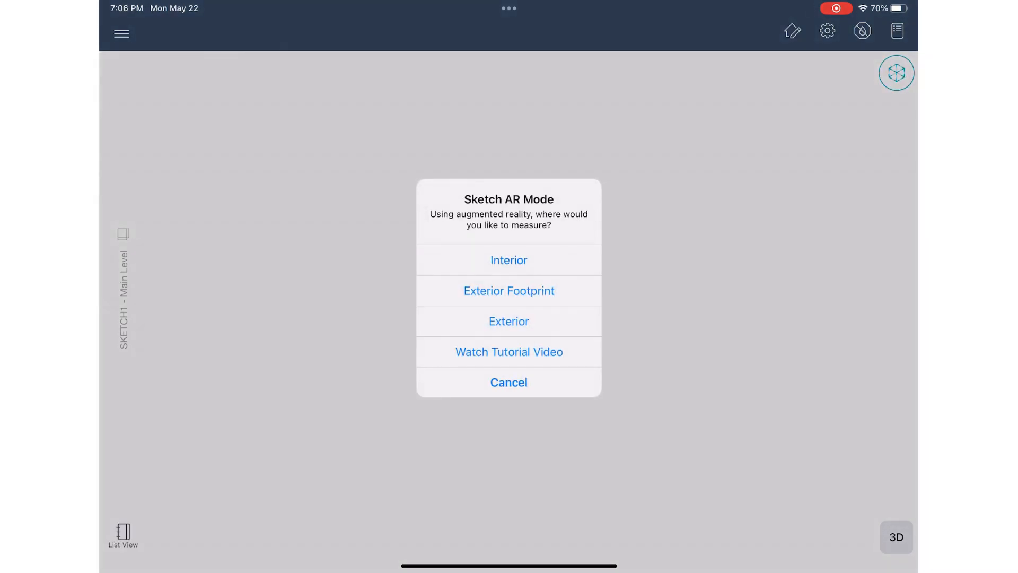
pyautogui.click(508, 260)
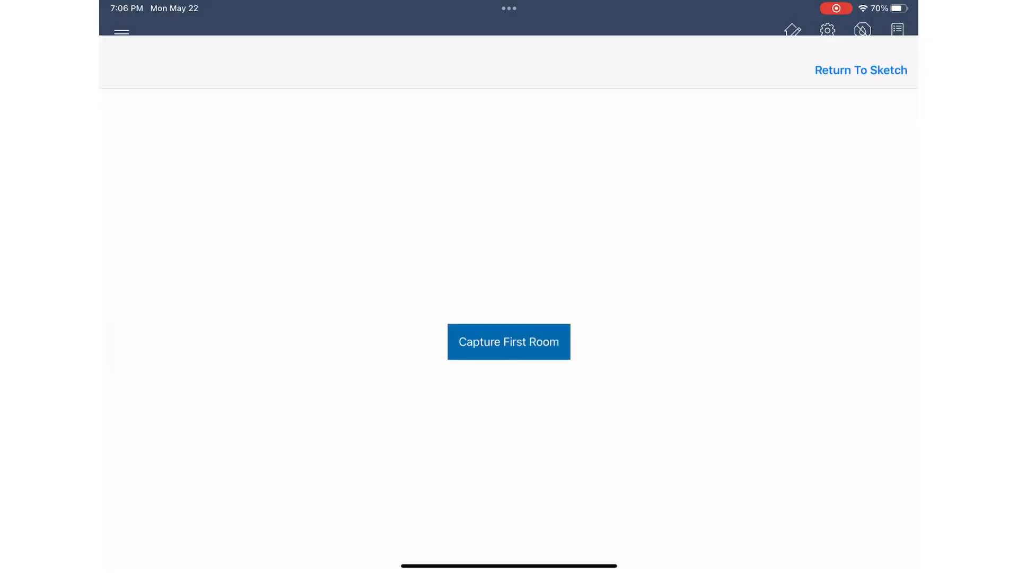
# - Capture the hallway's floor height and begin tracing its wall corner points
pyautogui.click(508, 341)
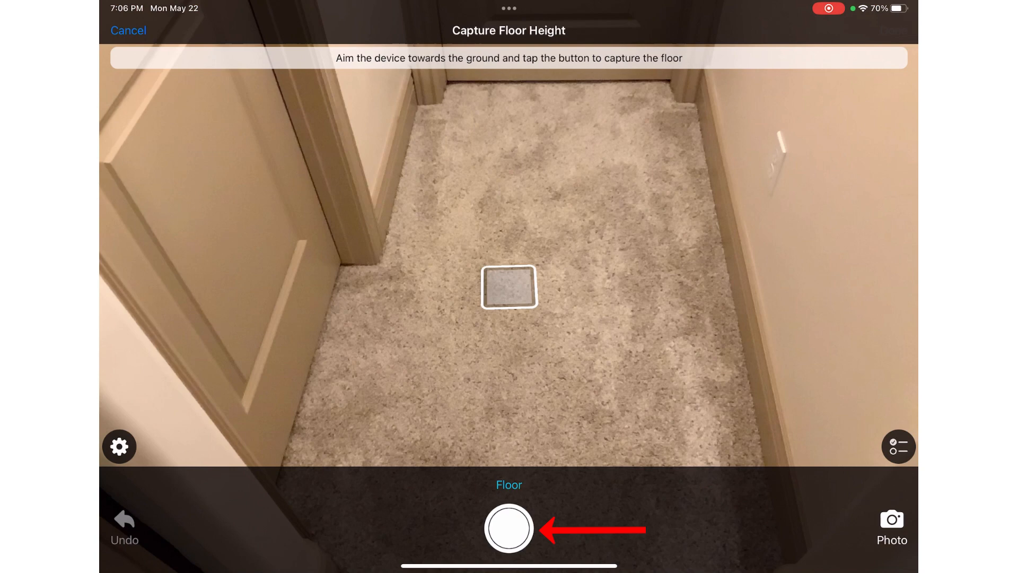
pyautogui.click(508, 527)
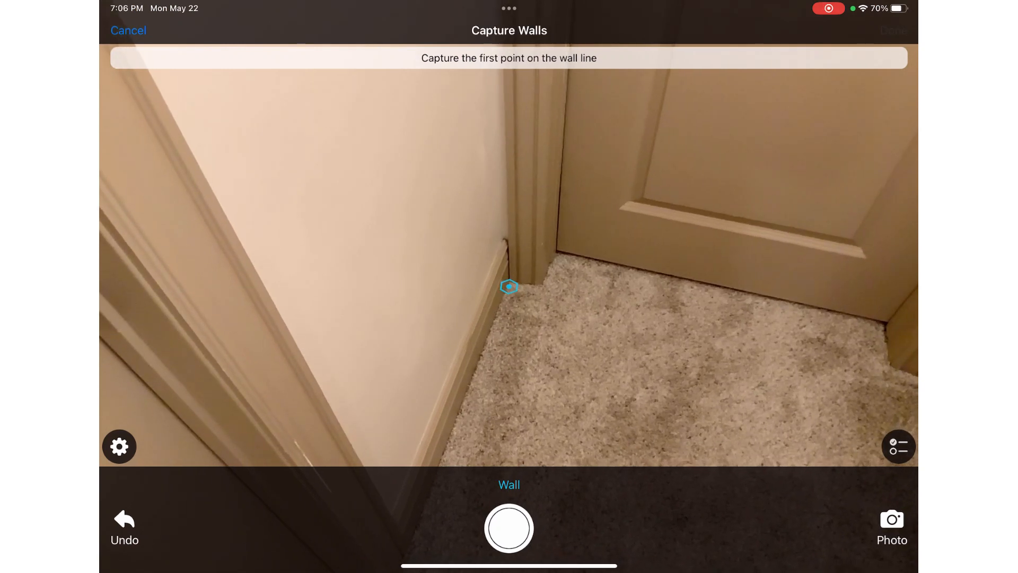
pyautogui.click(508, 527)
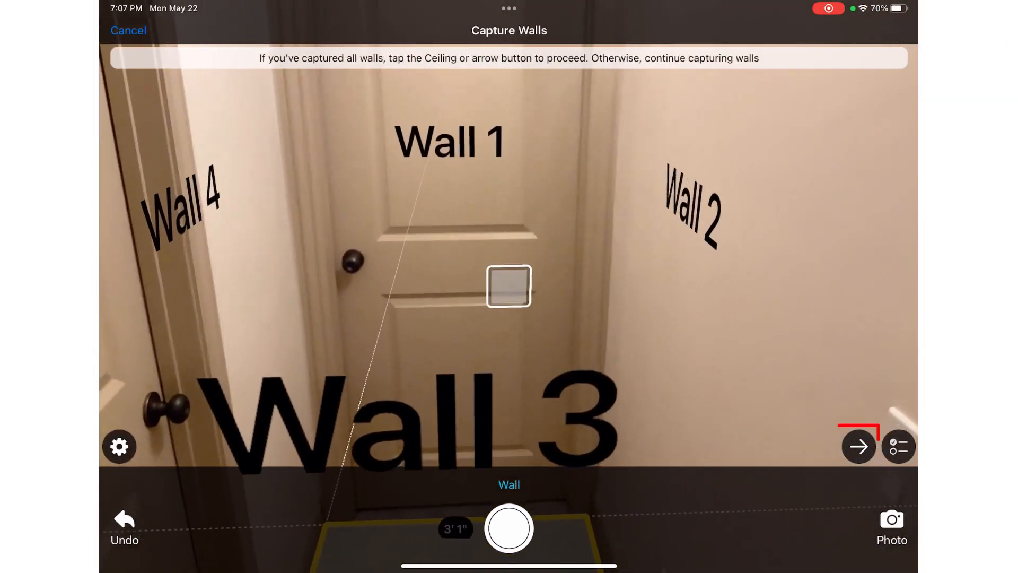
# - Advance from walls and set the hallway ceiling to Flat 8' 0"
pyautogui.click(857, 446)
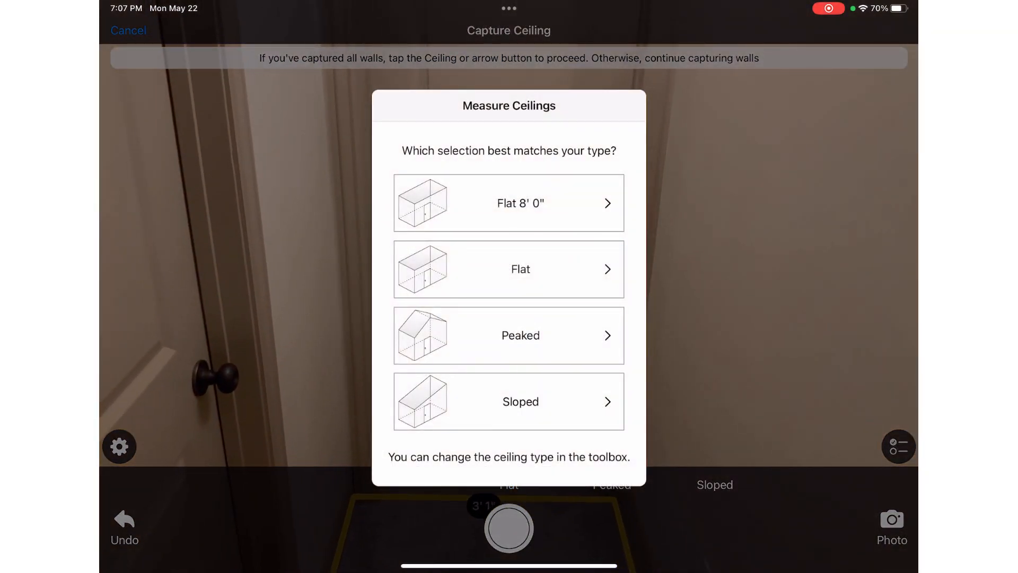
pyautogui.click(508, 203)
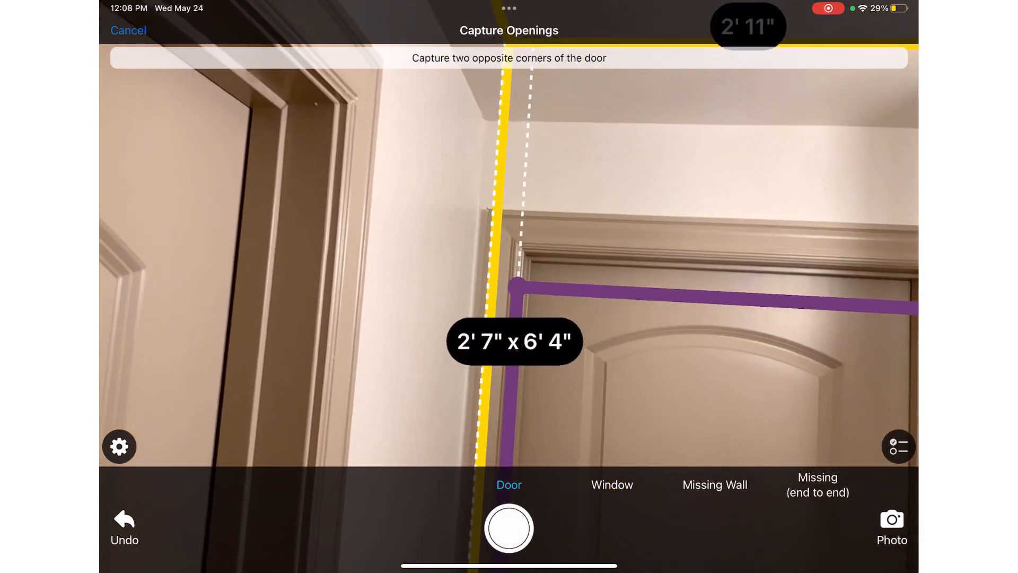
# - Capture the door and missing-wall opening corners and finish the hallway's openings
pyautogui.click(507, 527)
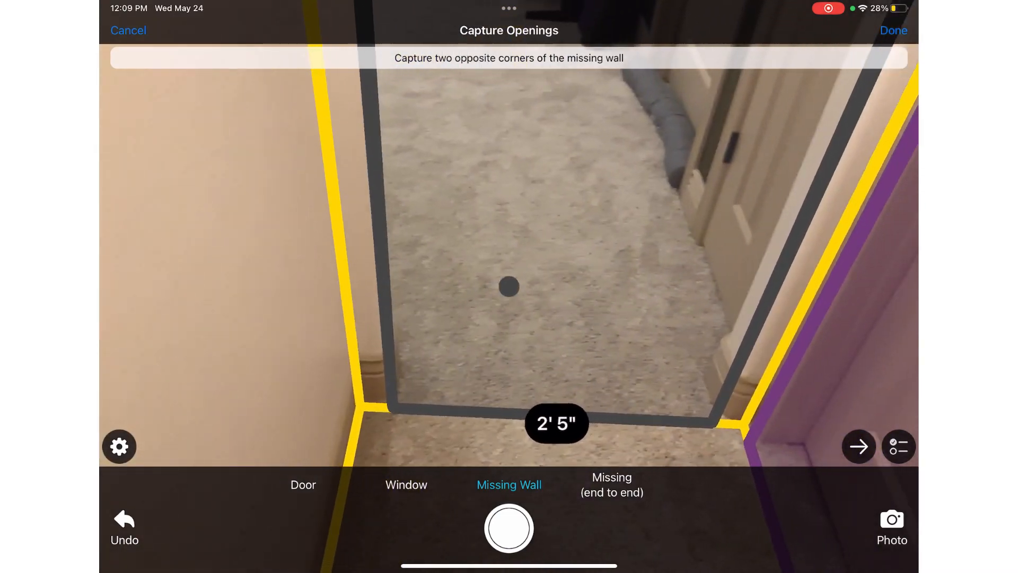
pyautogui.click(857, 446)
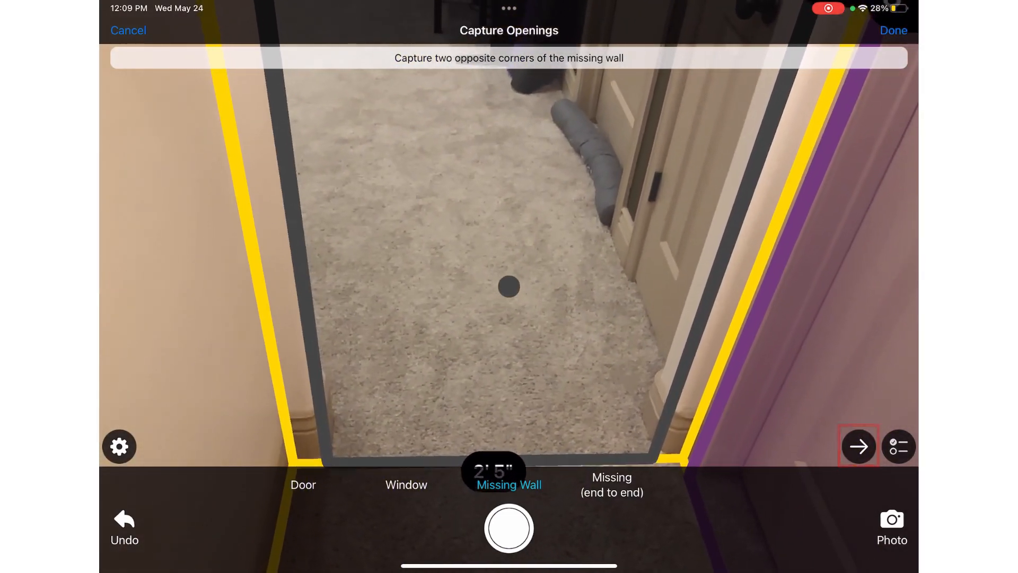
pyautogui.click(858, 446)
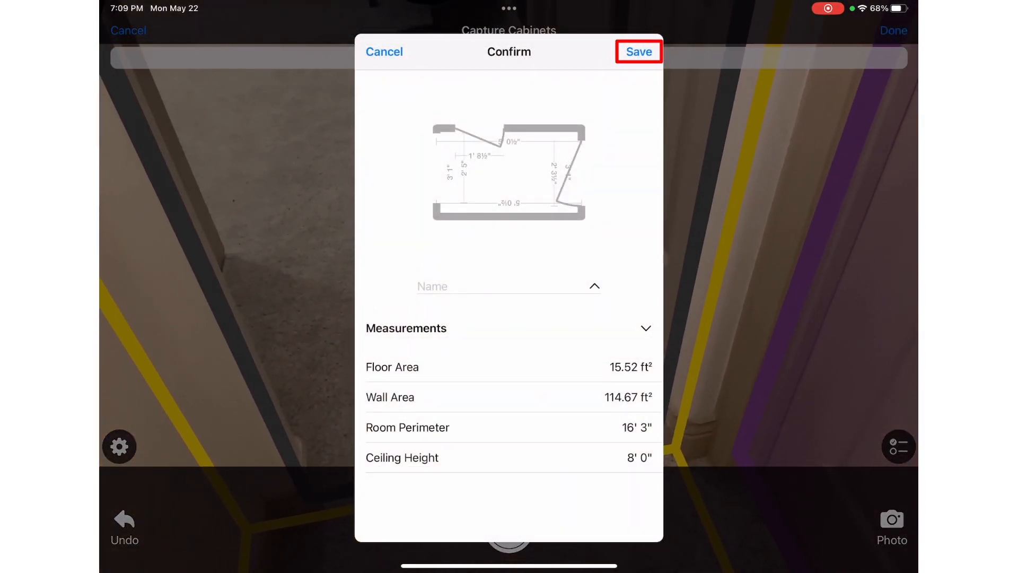
# - Save the room as Hallway and choose to add a room at its top opening
pyautogui.click(637, 51)
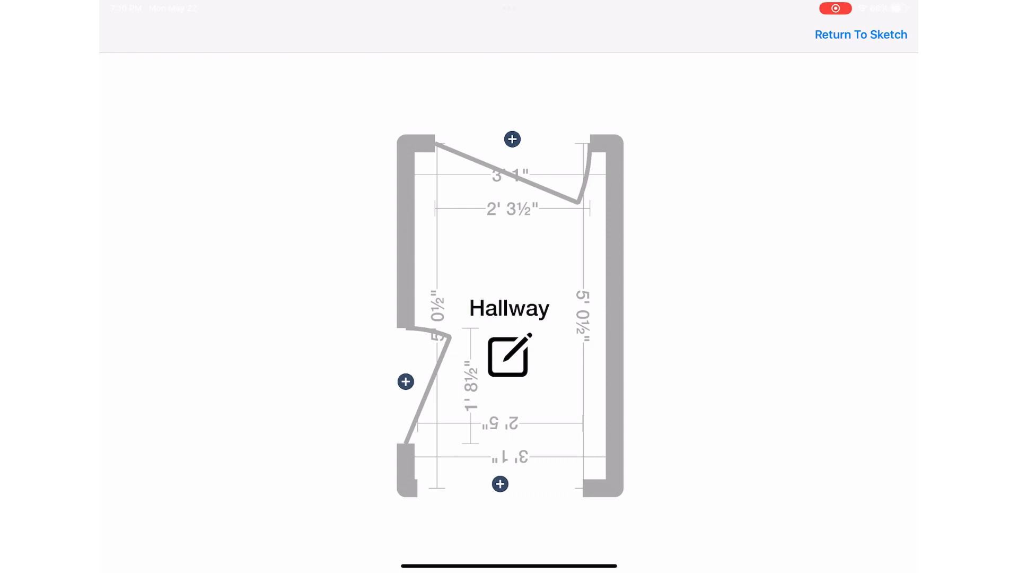
pyautogui.click(512, 139)
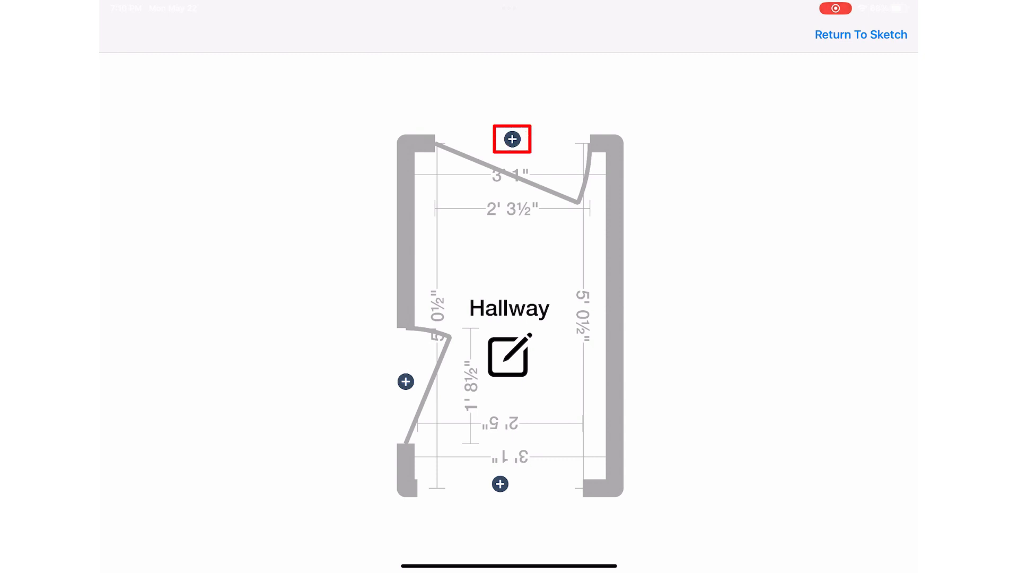
pyautogui.click(512, 139)
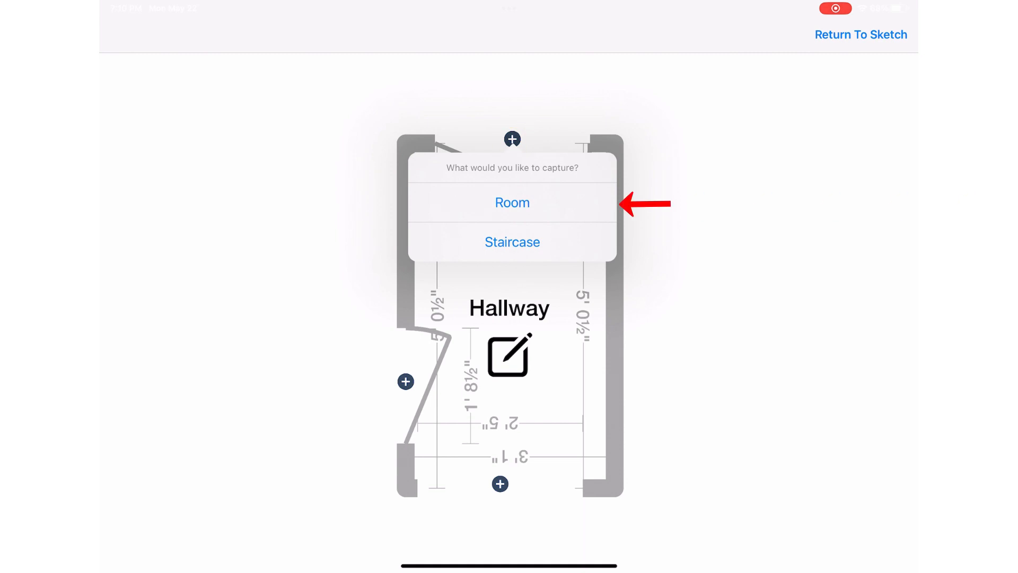
# - Choose Room and capture the adjoining bedroom with 131.84 ft² floor area
pyautogui.click(511, 202)
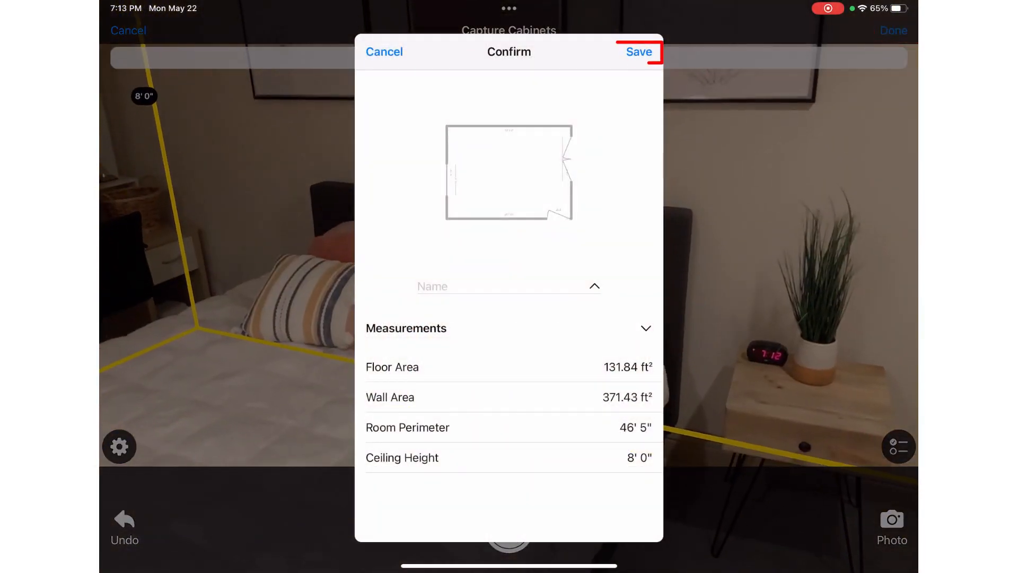
# - Save the bedroom and join it to the hallway at the Room 2 entry opening
pyautogui.click(637, 52)
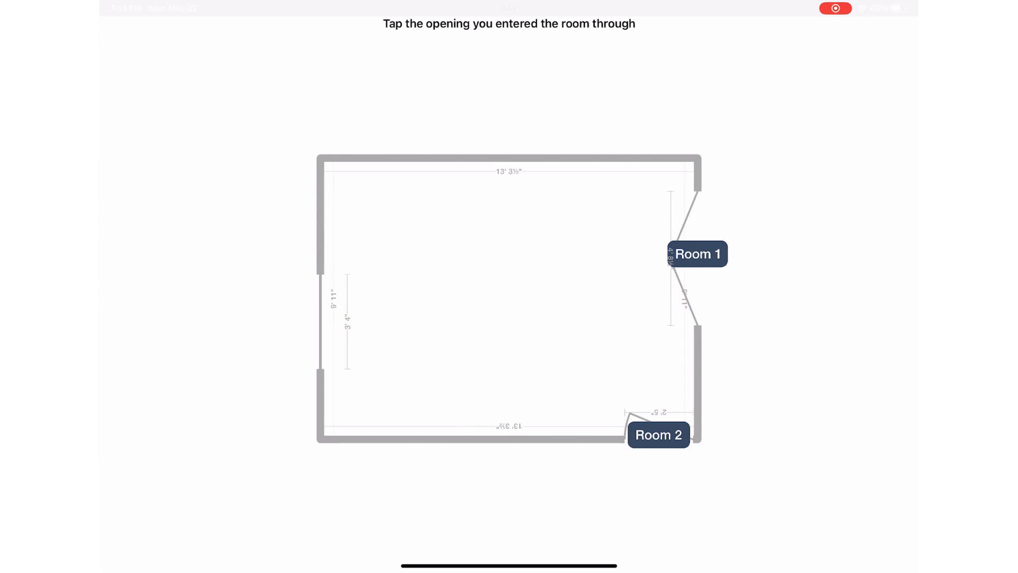
pyautogui.click(659, 435)
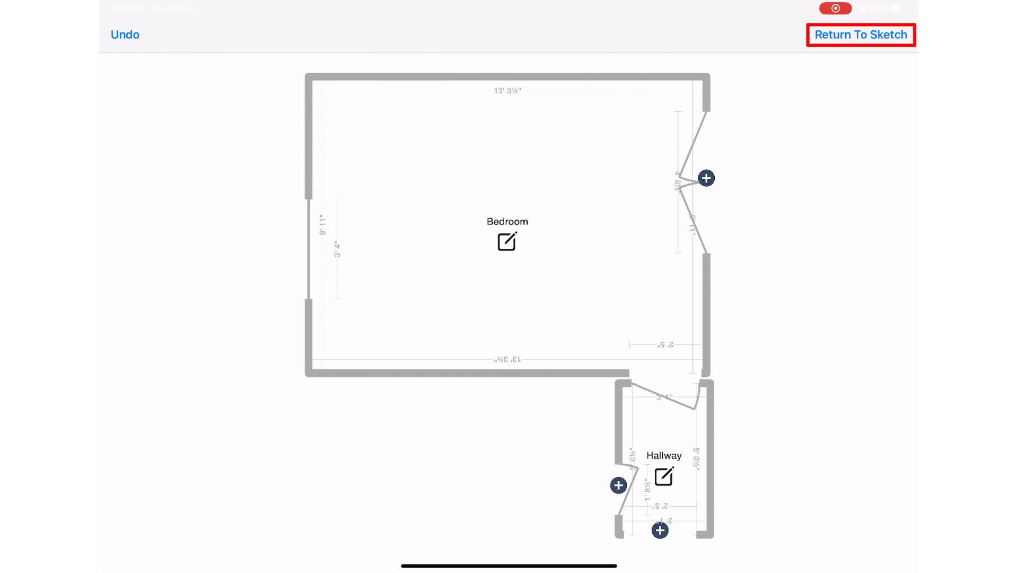
# - Return to the main sketch showing the merged hallway and bedroom plan
pyautogui.click(860, 34)
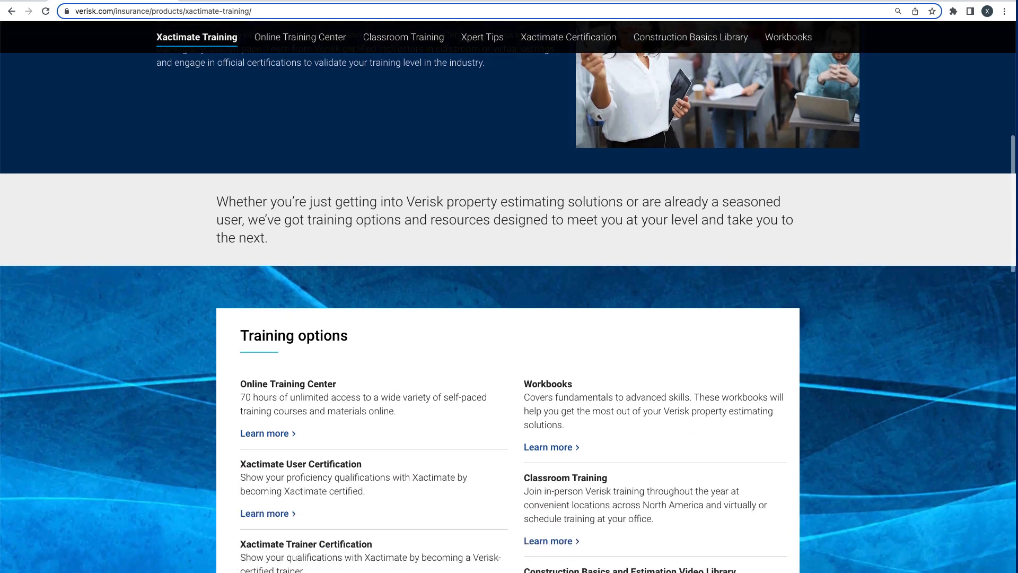
pyautogui.scroll(-3)
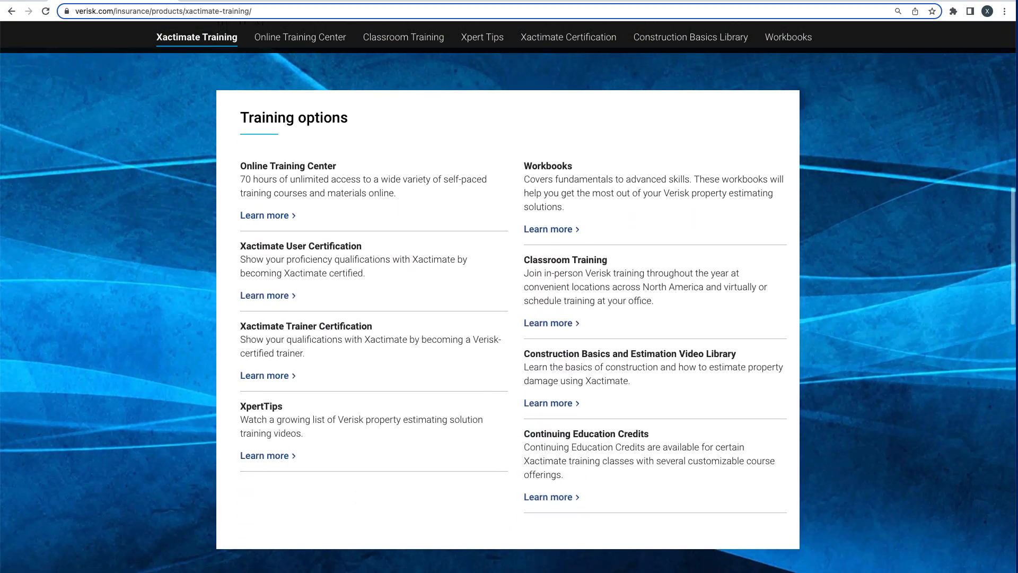